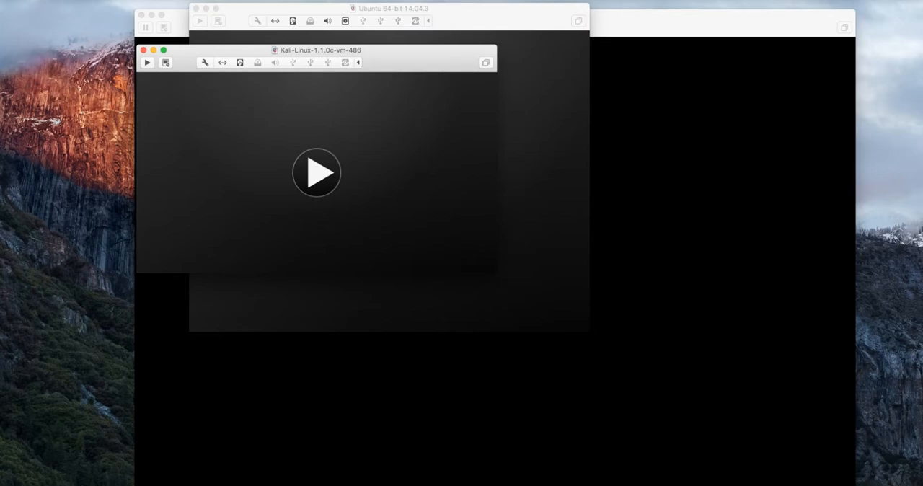
# Step: Power on the Kali Linux VM and log in as root to reach the desktop
pyautogui.click(317, 171)
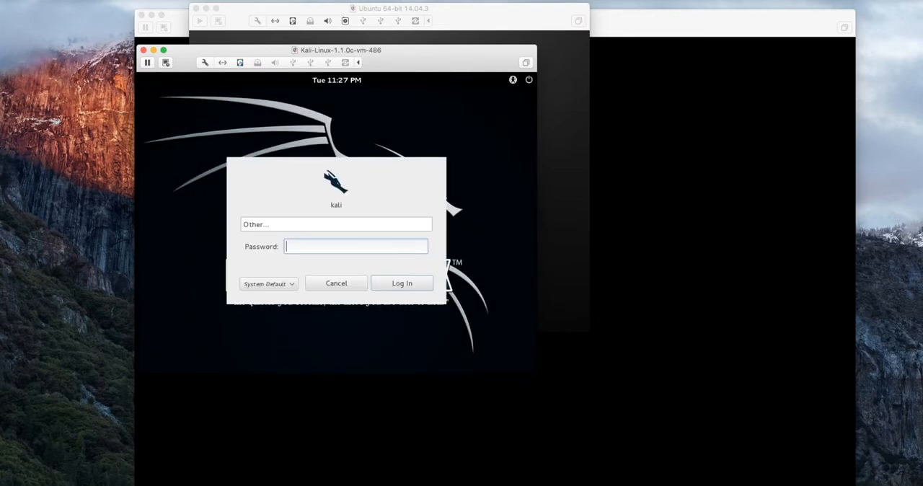
pyautogui.click(401, 283)
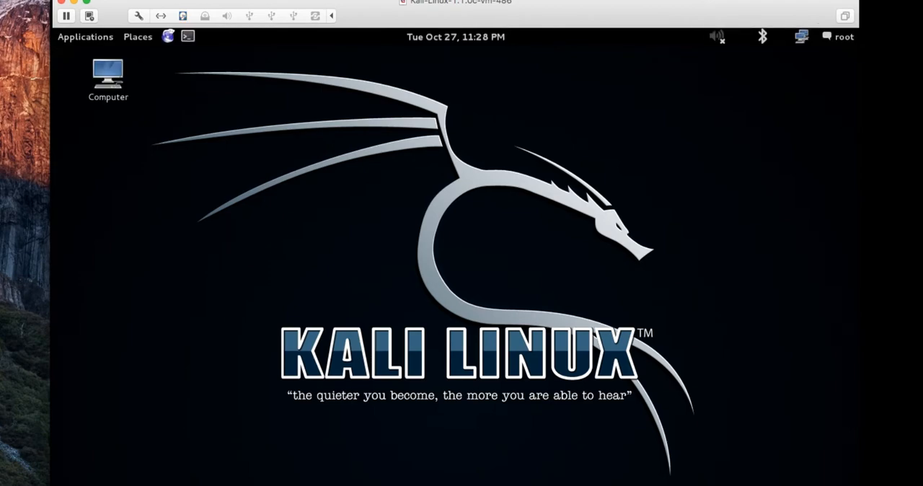
# Step: Attach the Ralink 802.11n WLAN and second USB adapter to Kali, then get a root terminal
pyautogui.click(293, 15)
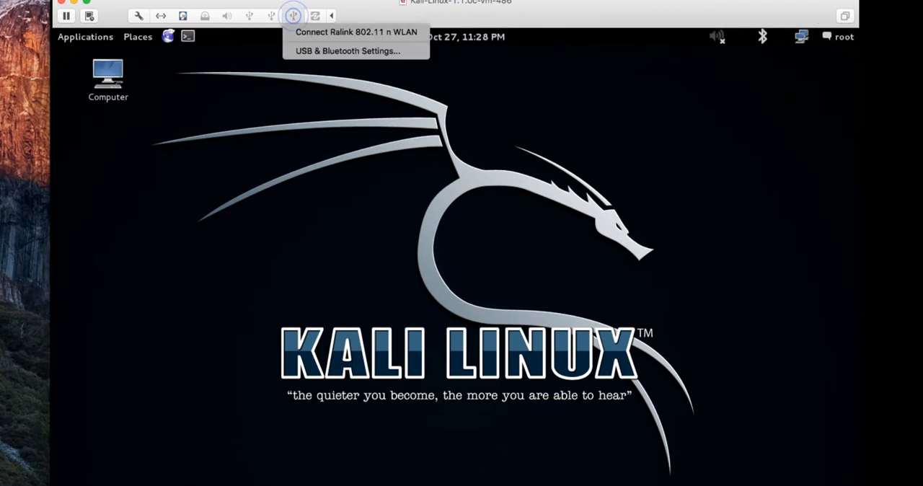
pyautogui.click(294, 14)
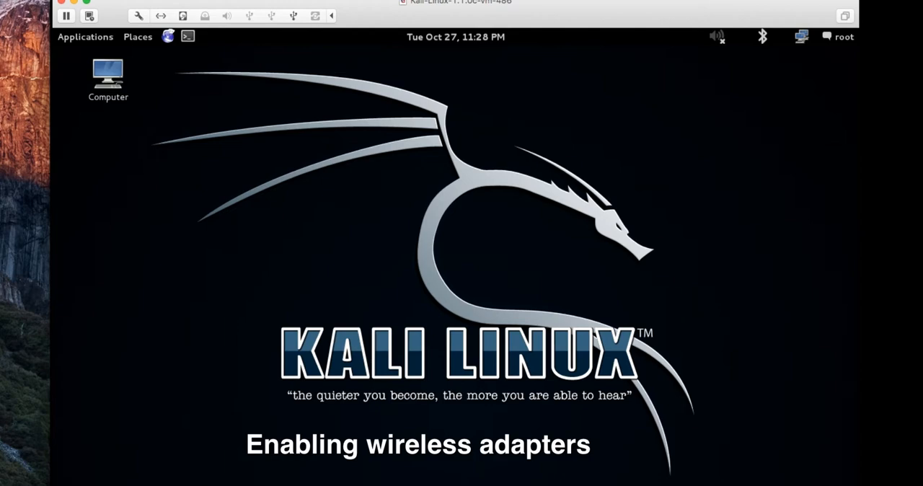
pyautogui.click(272, 14)
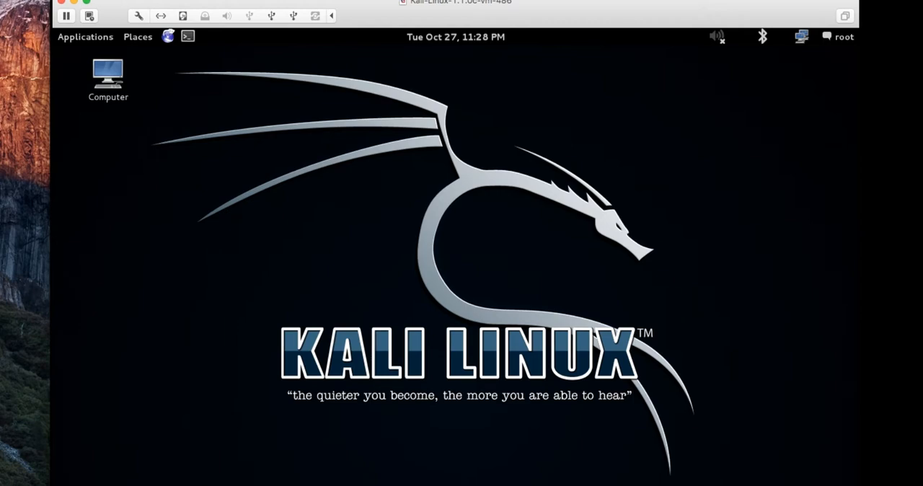
pyautogui.click(187, 36)
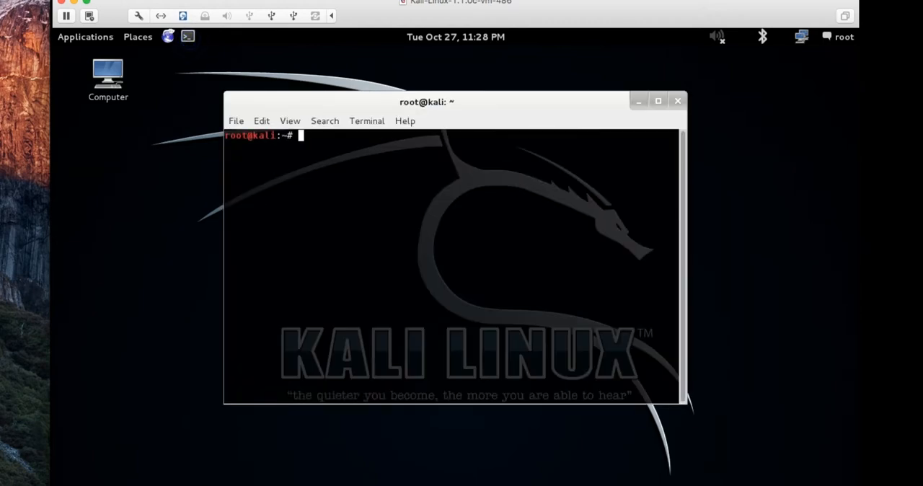
# Step: List interfaces with iwconfig and enable monitor mode on wlan0 via airmon-ng to create mon0
pyautogui.moveTo(427, 101); pyautogui.dragTo(369, 99)
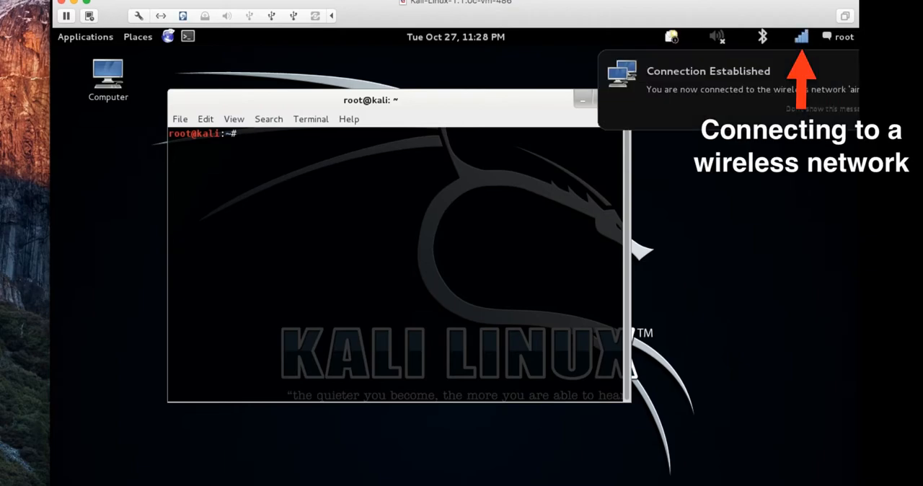
pyautogui.write('iwconfig')
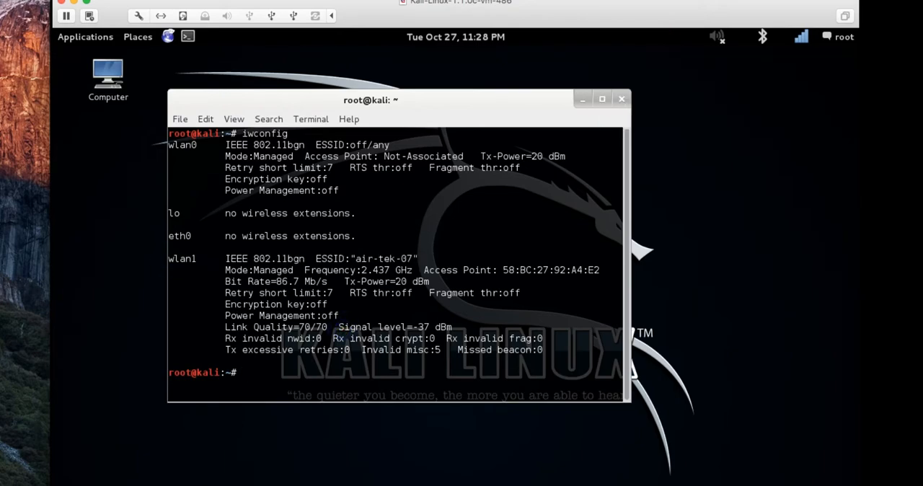
pyautogui.write('airmon-ng')
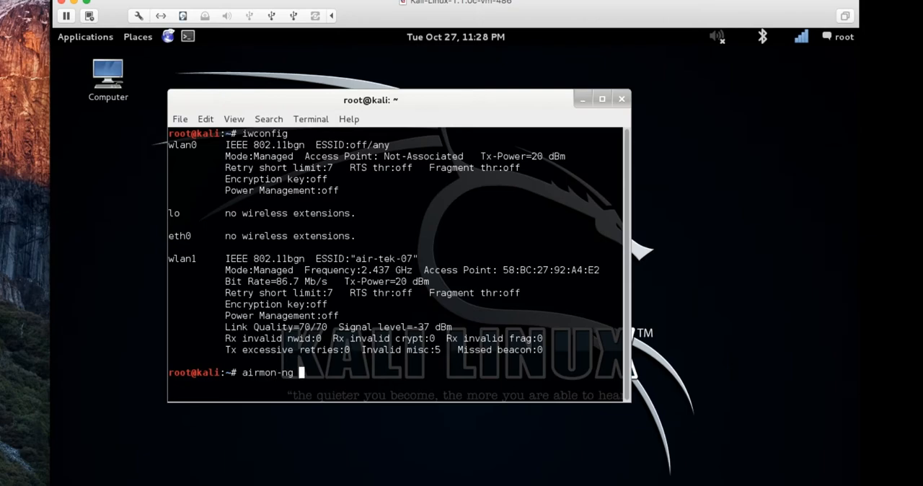
pyautogui.write('start wl')
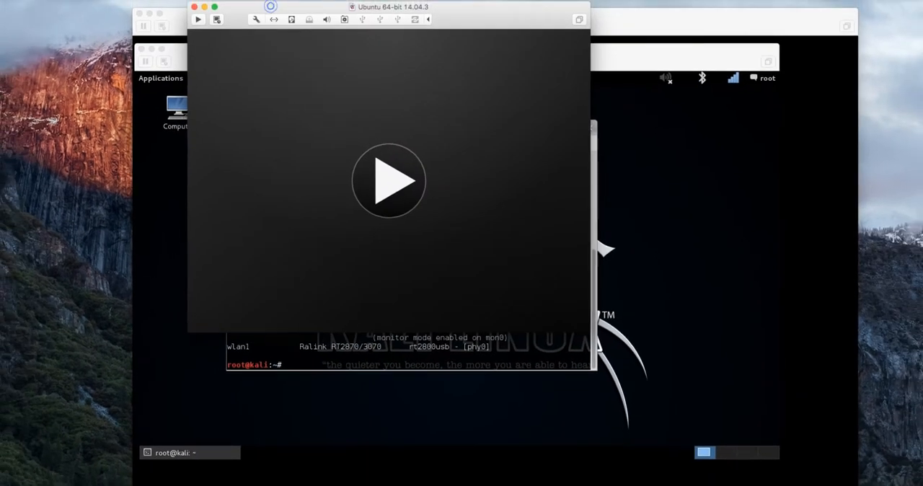
# Step: Power on the Ubuntu 14.04 VM and sign in with the account password
pyautogui.click(389, 180)
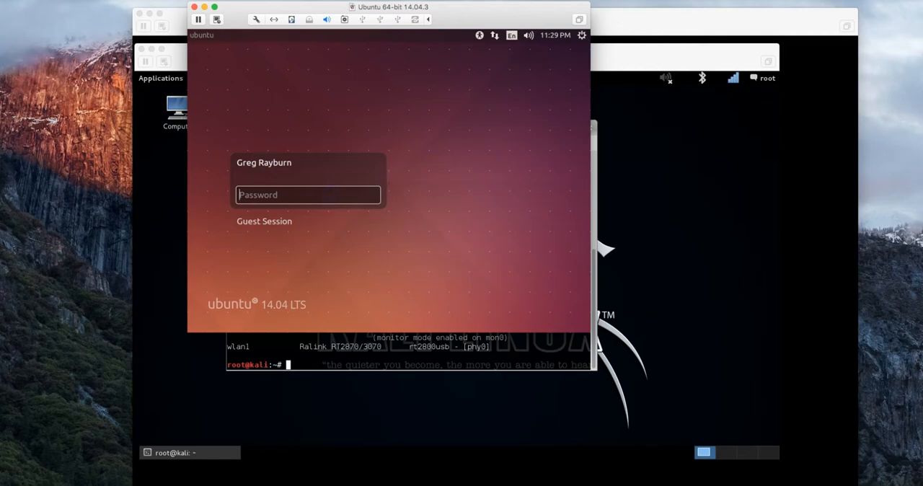
pyautogui.write('password')
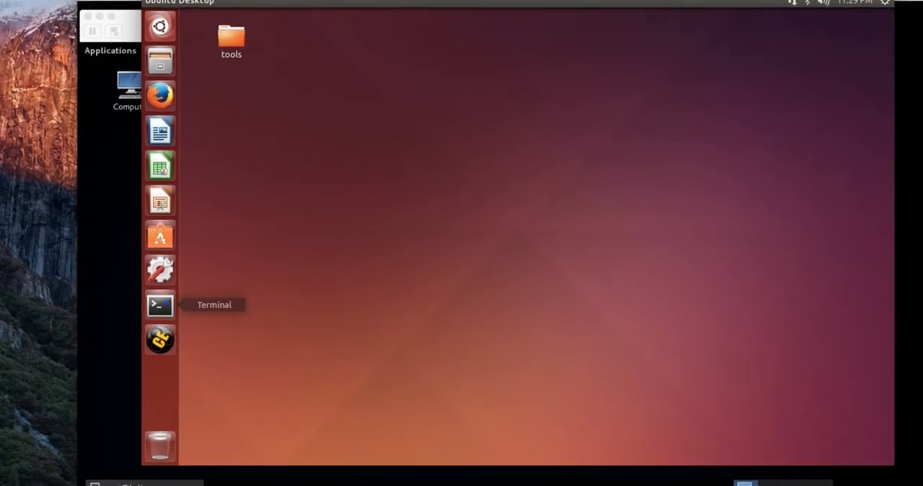
# Step: Run 'sudo snoopy -v -m server' in an Ubuntu terminal to start the Snoopy server
pyautogui.click(160, 304)
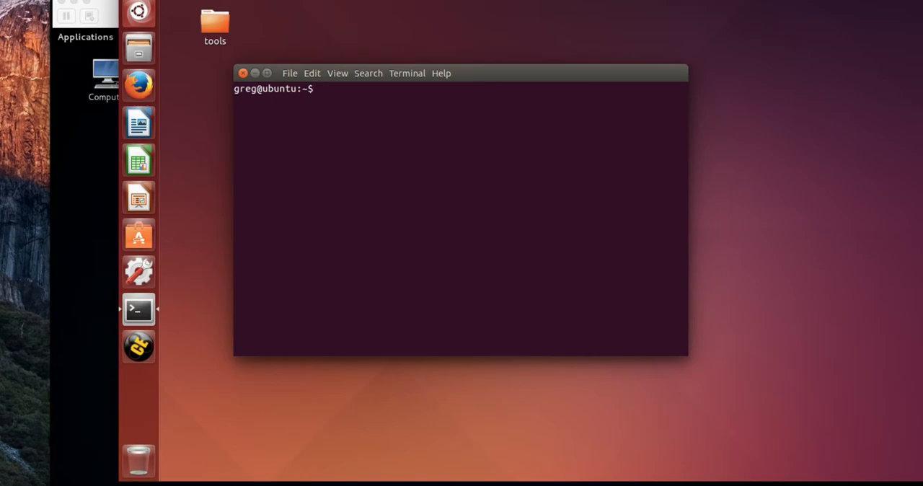
pyautogui.write('sudo snoopy -v -m server')
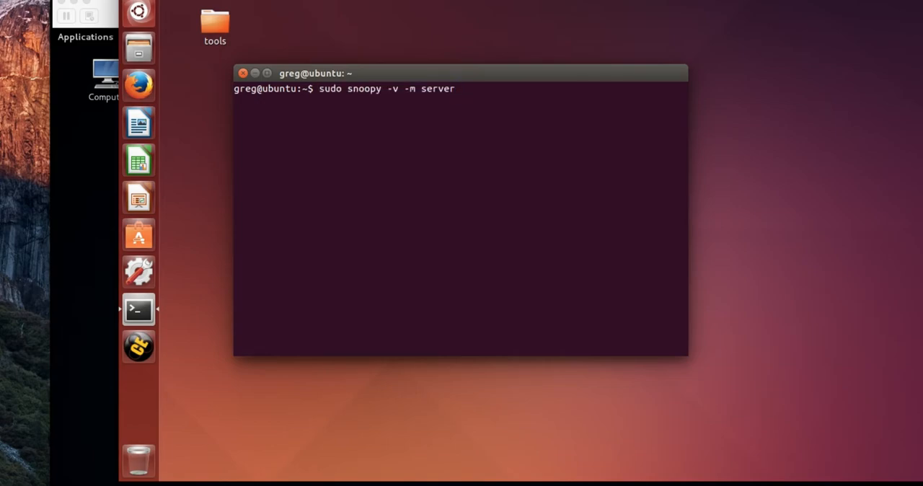
pyautogui.press('Return')
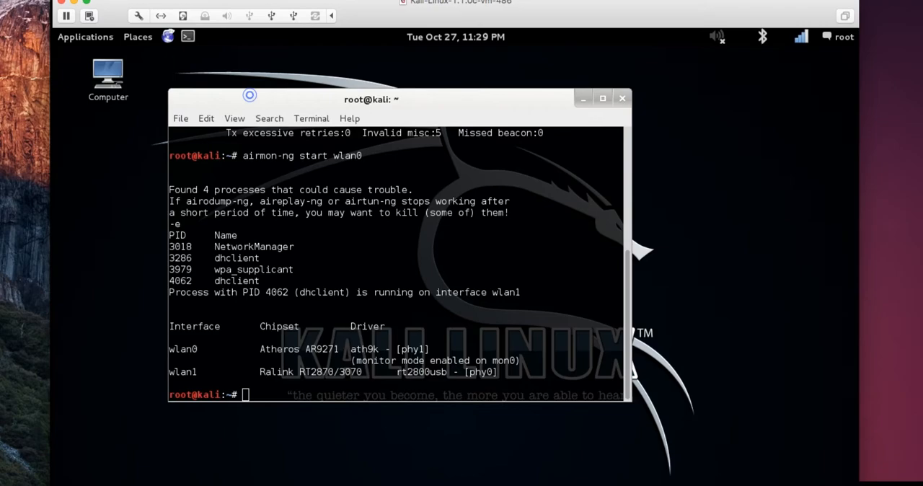
# Step: Run Snoopy with wifi on mon0 and rogueAP plugins, server 10.250.182.242:9001, drone TestDrone, location Office
pyautogui.moveTo(371, 98); pyautogui.dragTo(377, 69)
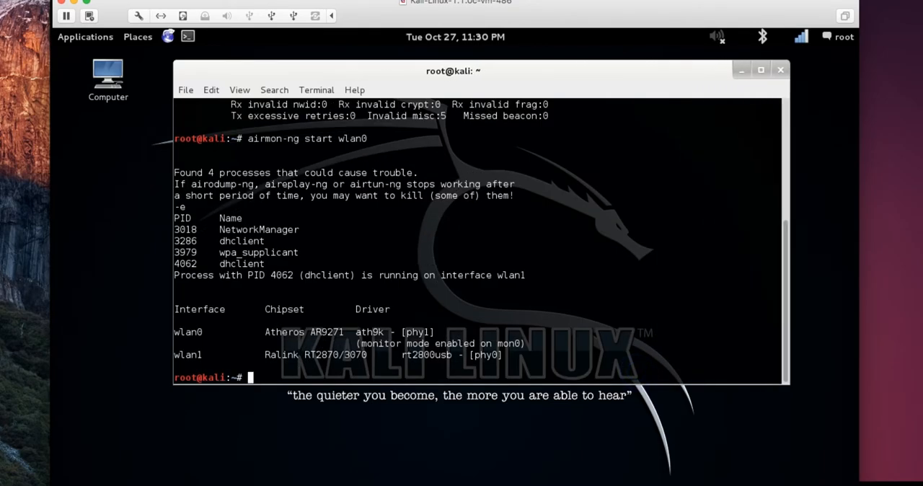
pyautogui.write('iwconfig')
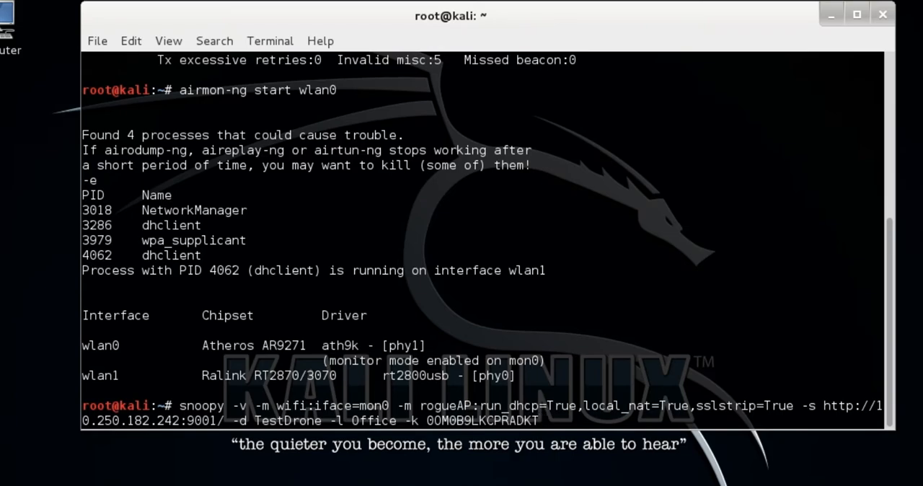
pyautogui.doubleClick(445, 406)
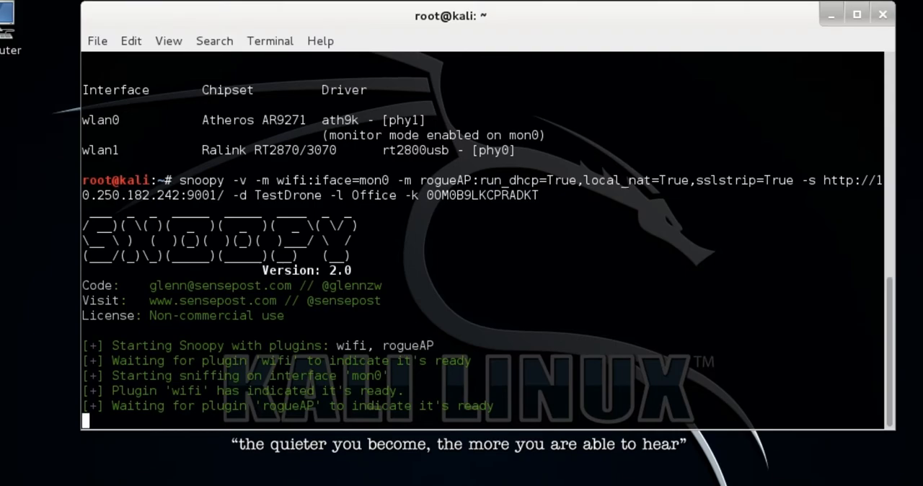
# Step: Watch the drone output as the rogue AP comes up and access points and clients sync to the server
pyautogui.scroll(-3)
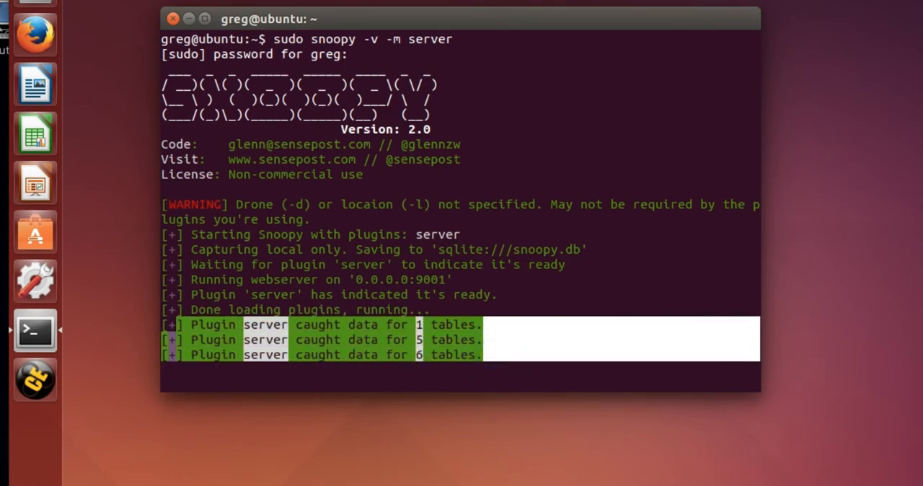
pyautogui.scroll(-3)
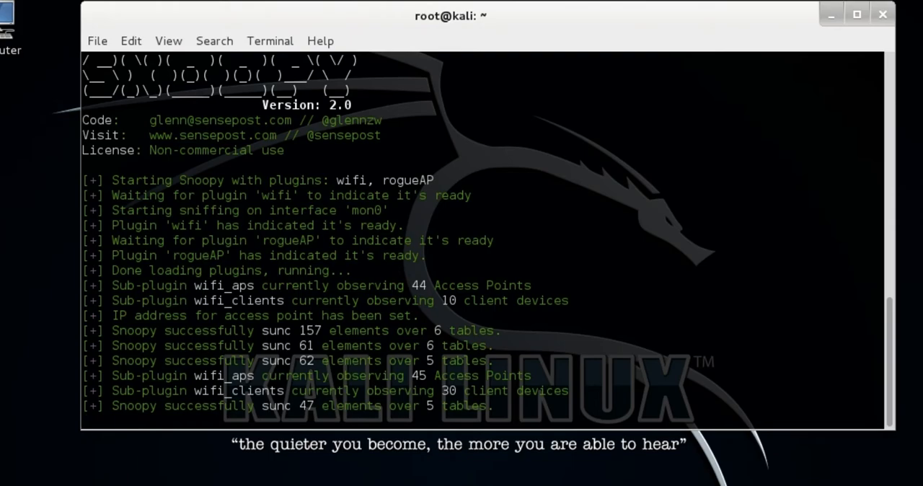
pyautogui.scroll(-3)
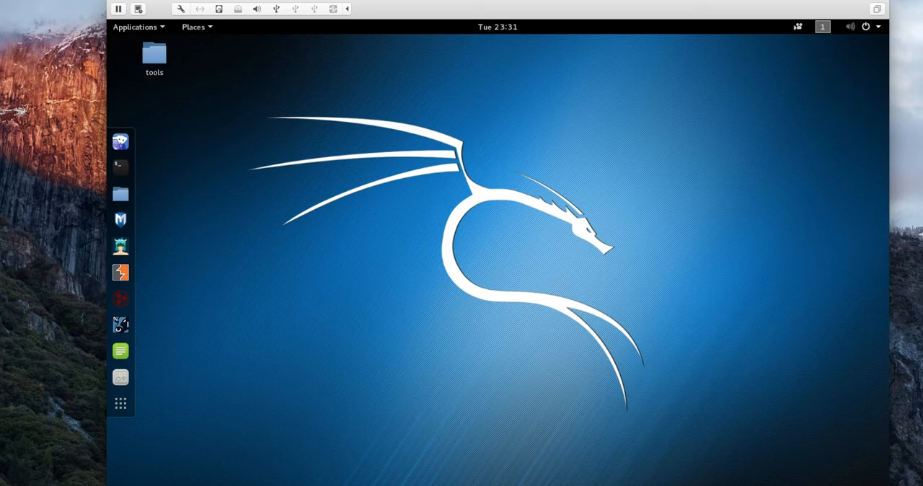
# Step: Rescan nearby Wi-Fi networks from Kali's system menu and connect to FreeInternet
pyautogui.click(865, 26)
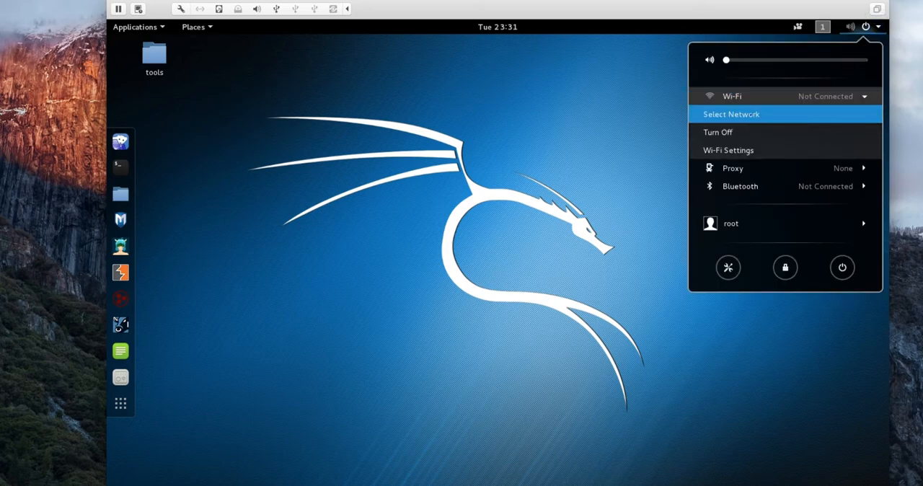
pyautogui.click(729, 114)
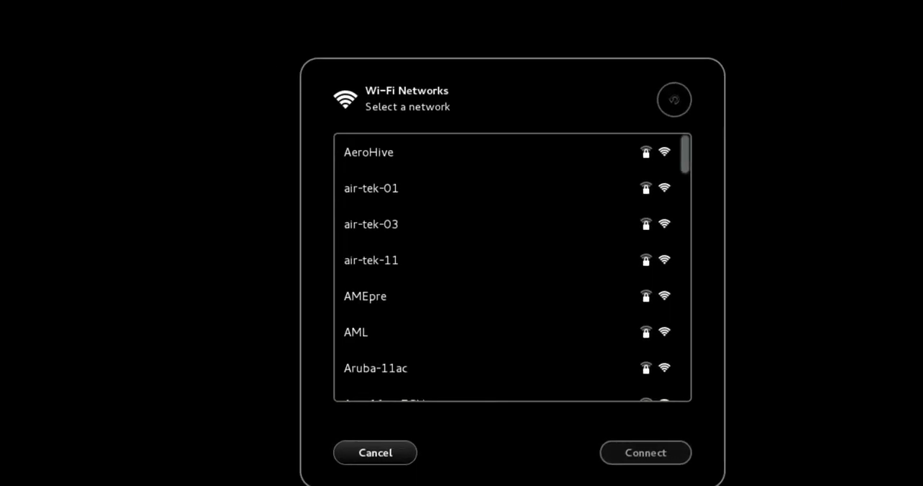
pyautogui.click(674, 100)
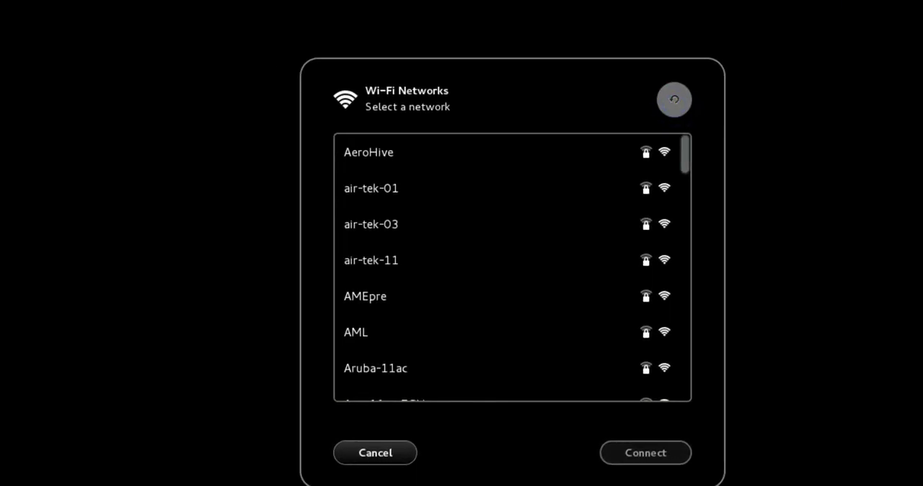
pyautogui.click(674, 98)
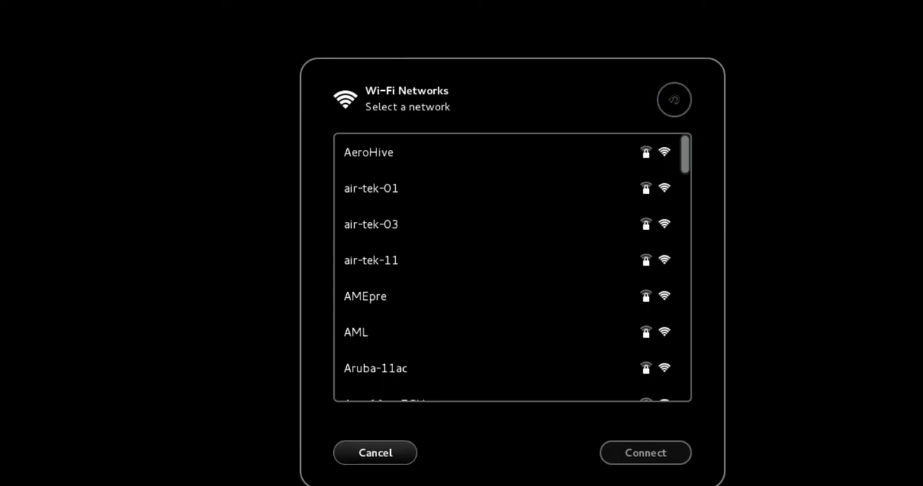
pyautogui.scroll(-3)
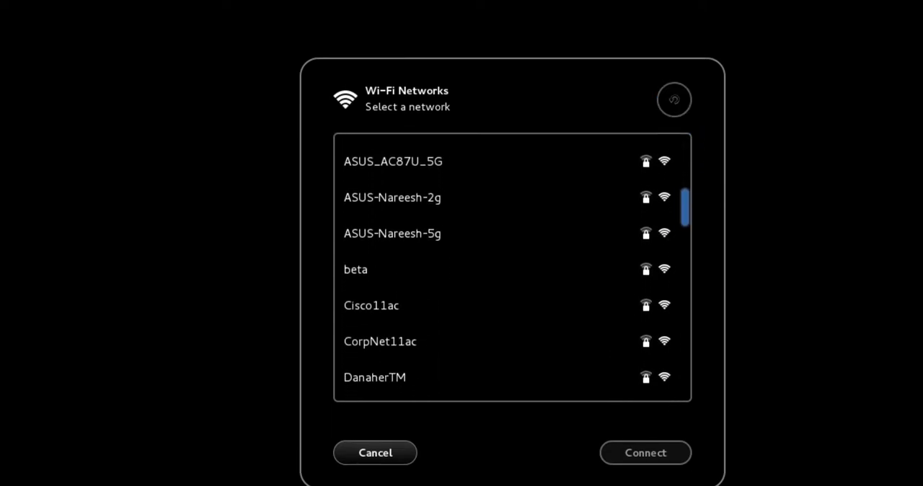
pyautogui.scroll(-3)
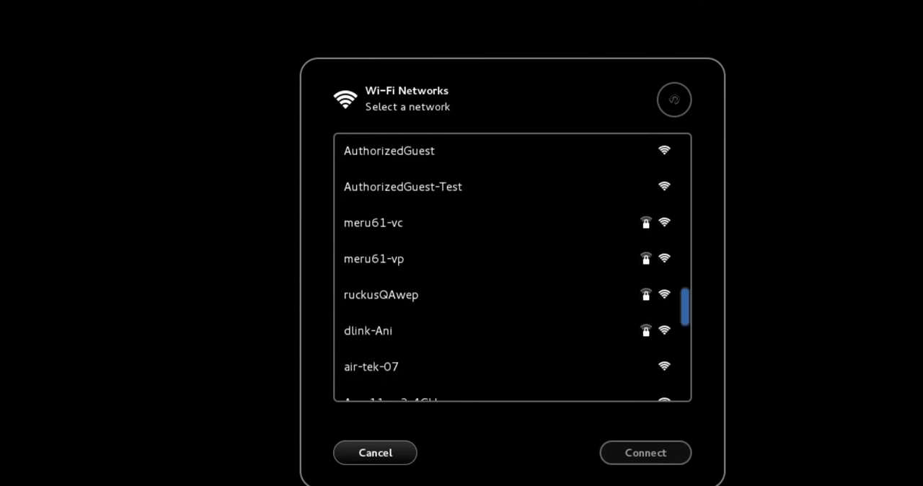
pyautogui.scroll(-3)
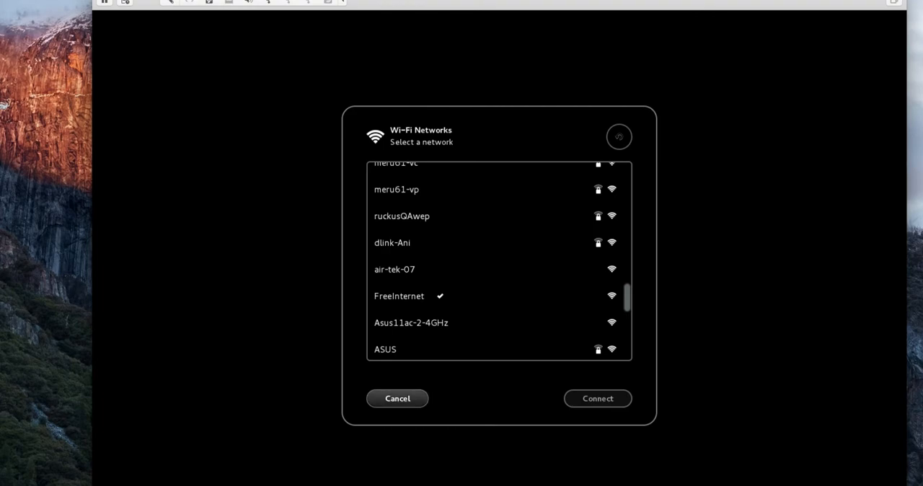
pyautogui.click(396, 398)
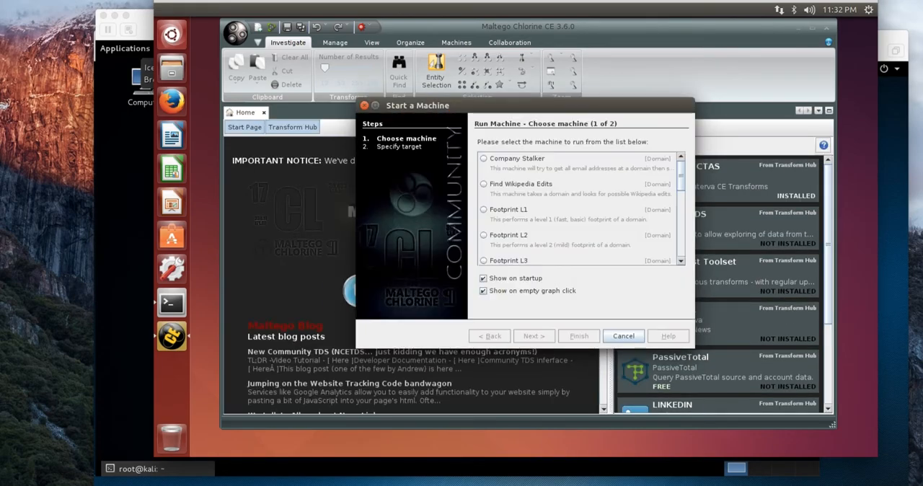
# Step: Select Snoopy_GetLocations in Start a Machine and launch the run
pyautogui.scroll(-3)
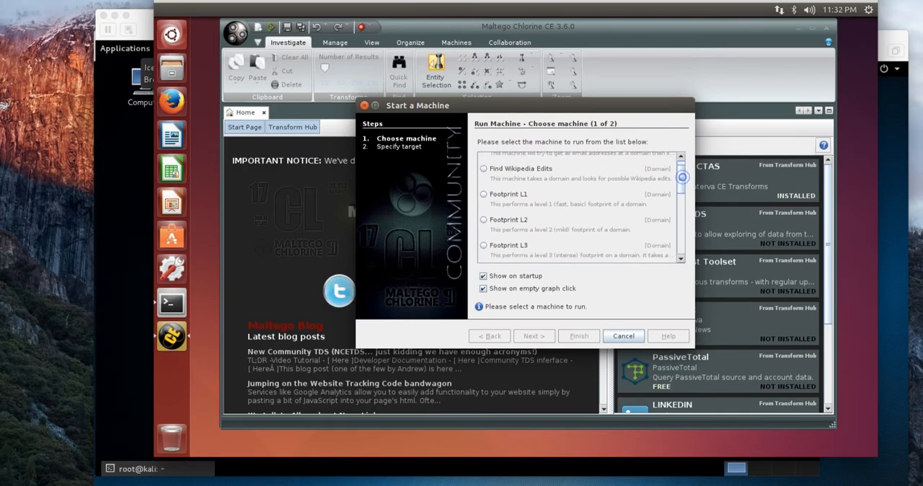
pyautogui.scroll(-3)
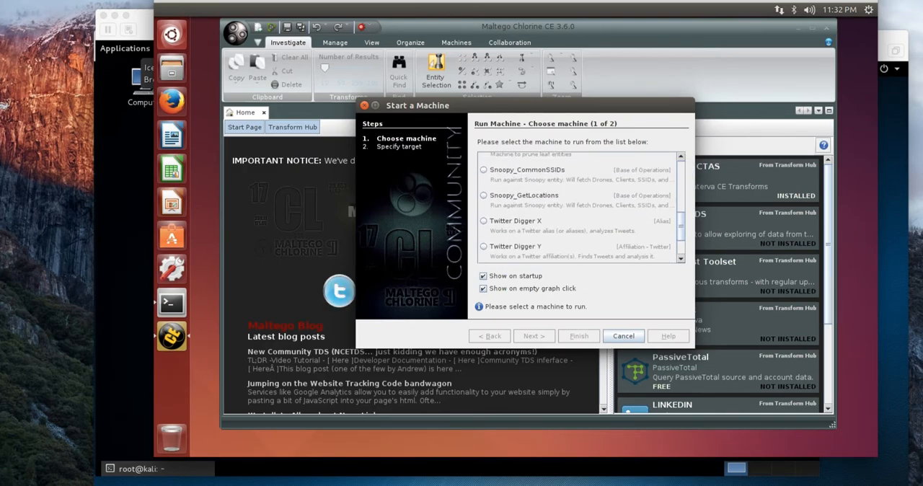
pyautogui.click(482, 216)
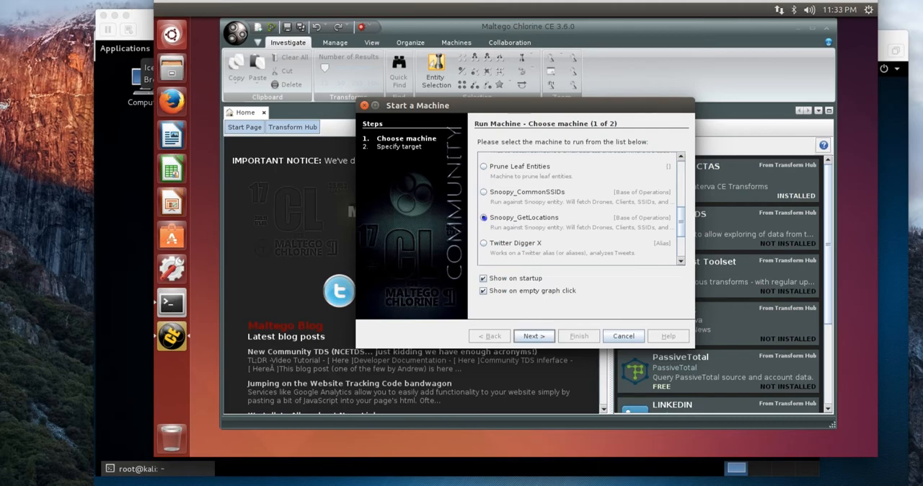
pyautogui.click(533, 336)
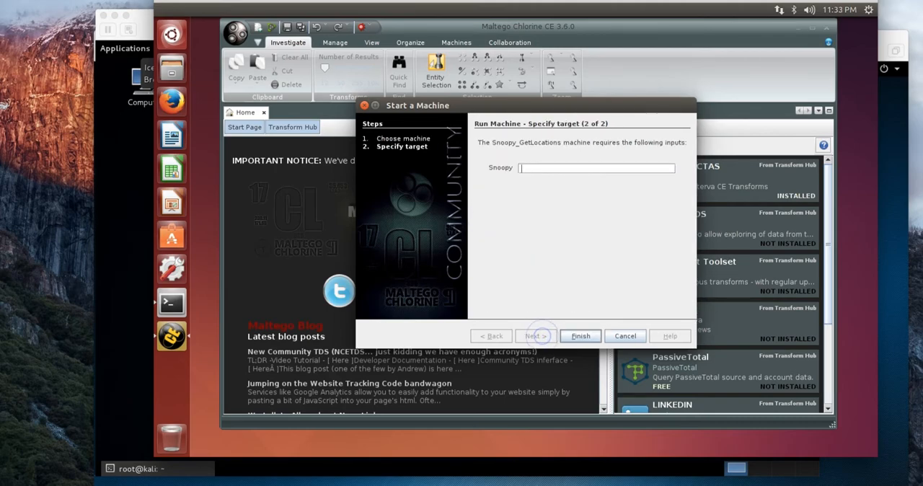
pyautogui.click(579, 336)
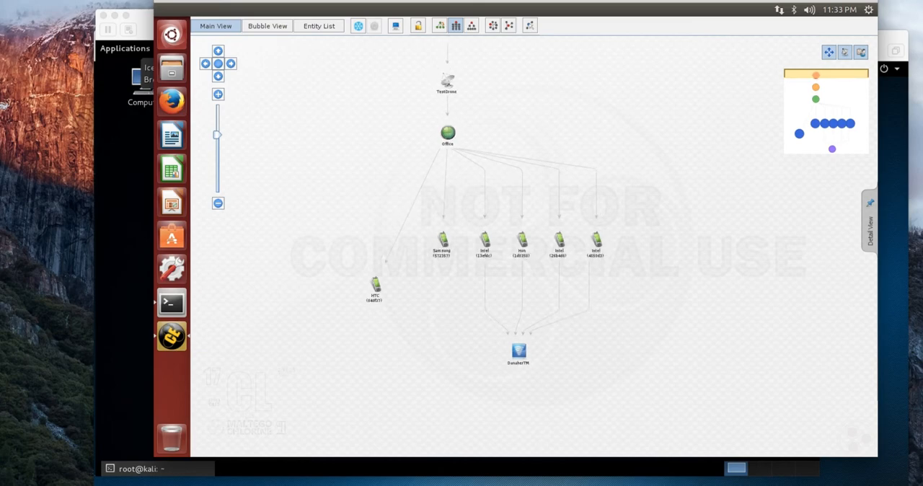
# Step: Inspect the Office location's details and select the group of client device entities
pyautogui.click(447, 132)
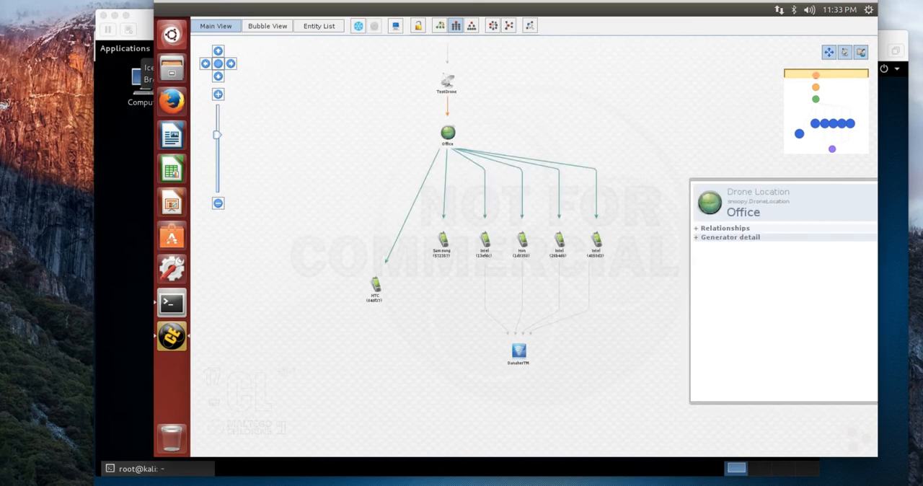
pyautogui.click(447, 133)
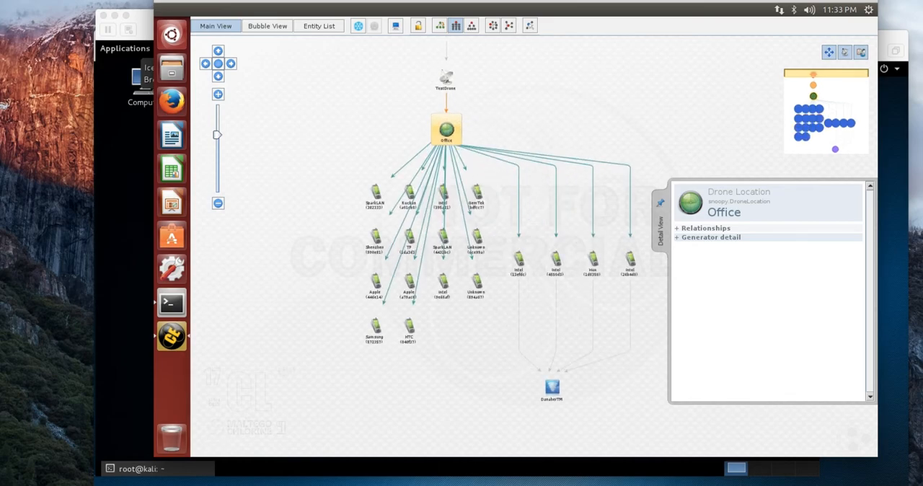
pyautogui.moveTo(310, 167); pyautogui.dragTo(488, 321)
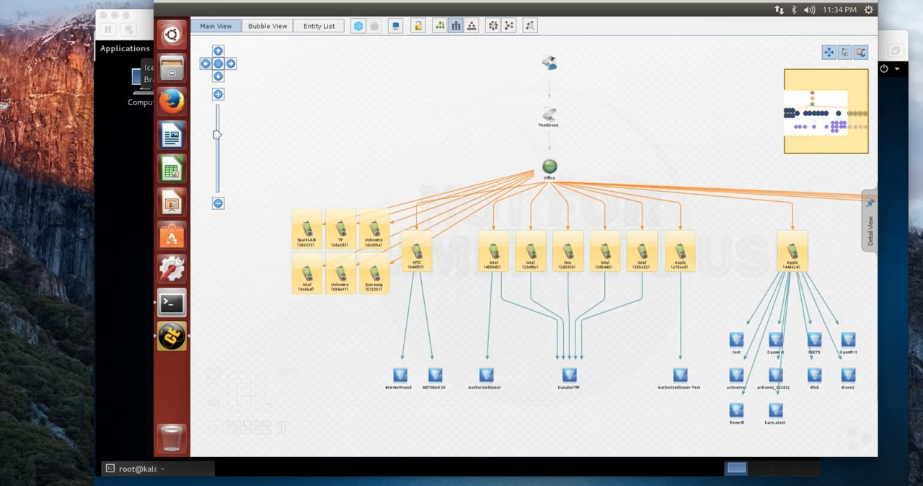
# Step: Inspect TestDrone, then select the Intel (4550d3) client and list its available transforms
pyautogui.click(548, 115)
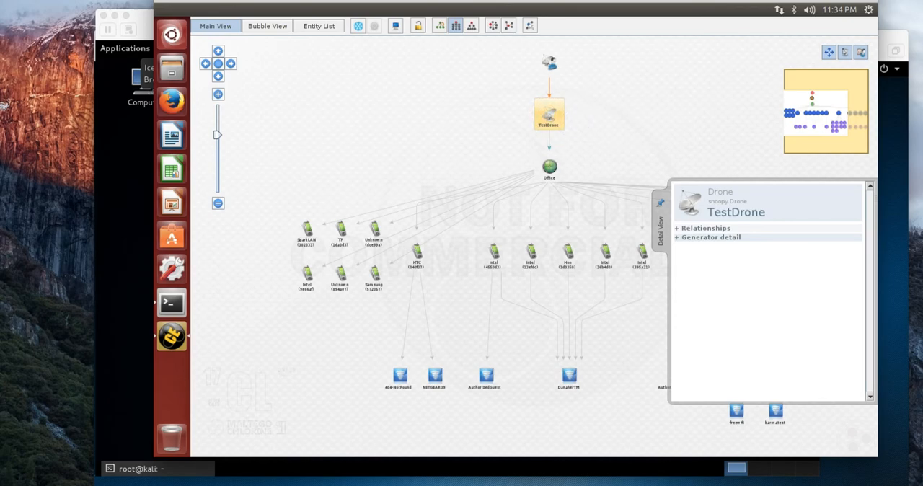
pyautogui.click(549, 168)
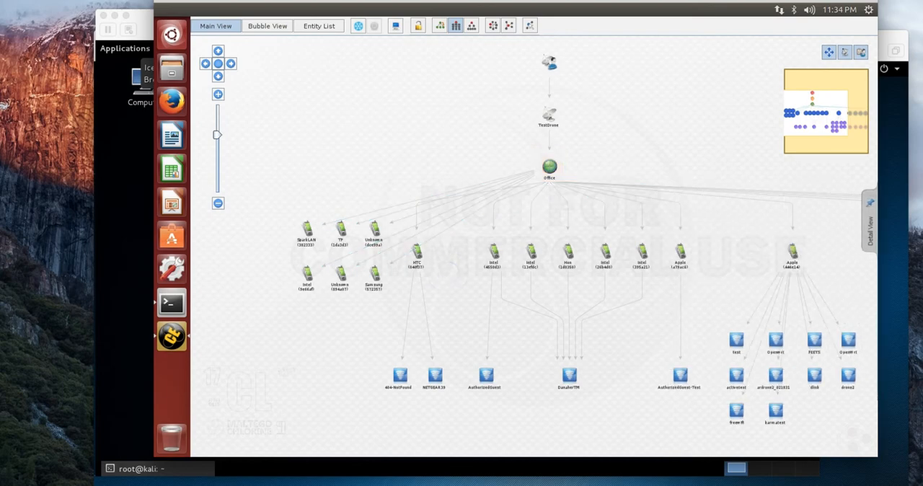
pyautogui.click(493, 253)
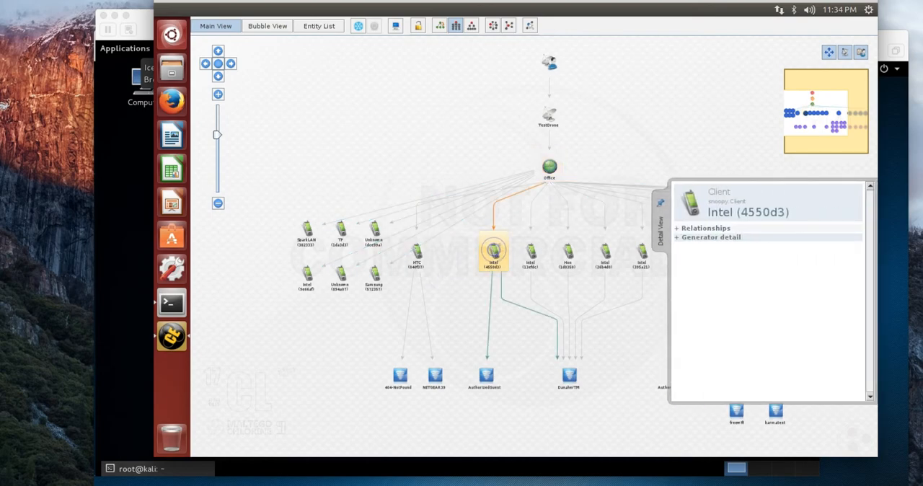
pyautogui.rightClick(494, 251)
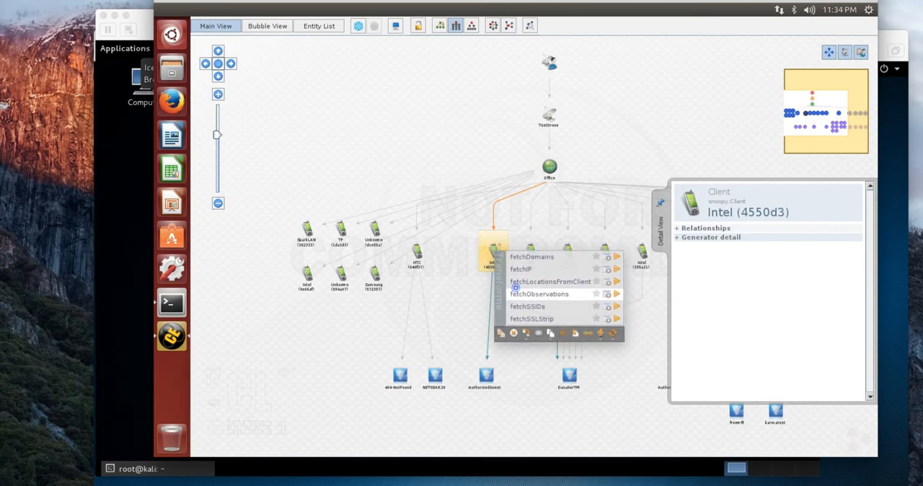